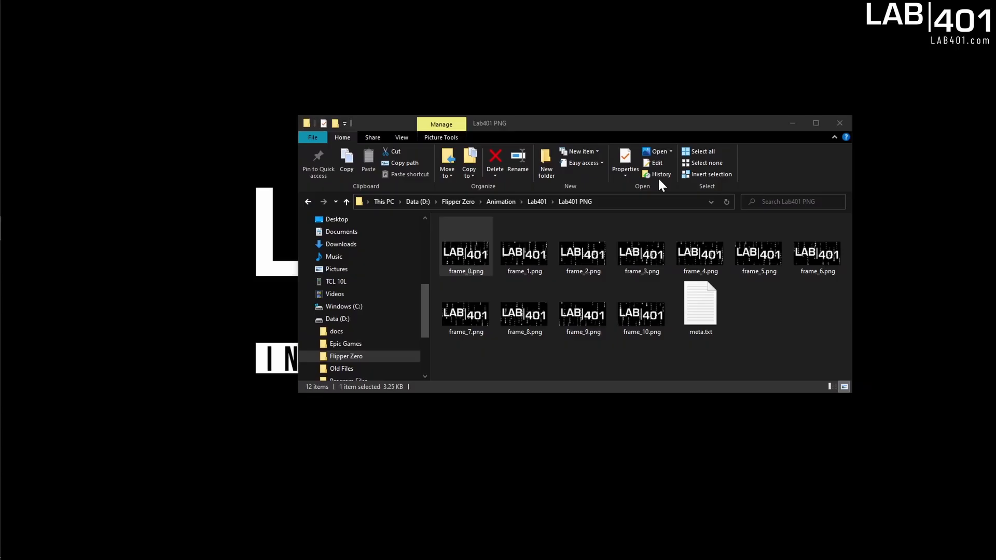
- View meta.txt in Notepad and highlight the Passive frames (11) and Active frames lines
{"action": "left_click", "coordinate": [524, 248]}
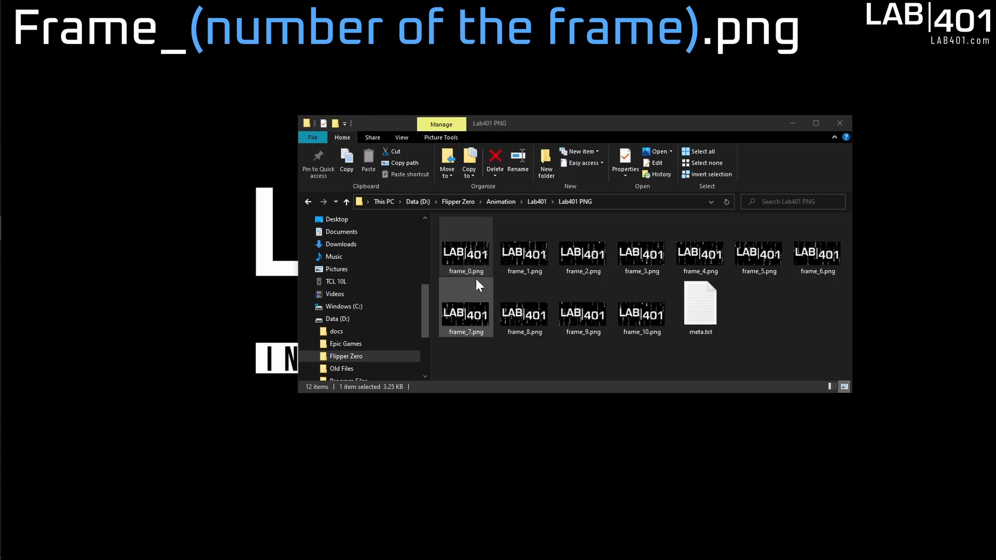
{"action": "left_click", "coordinate": [523, 248]}
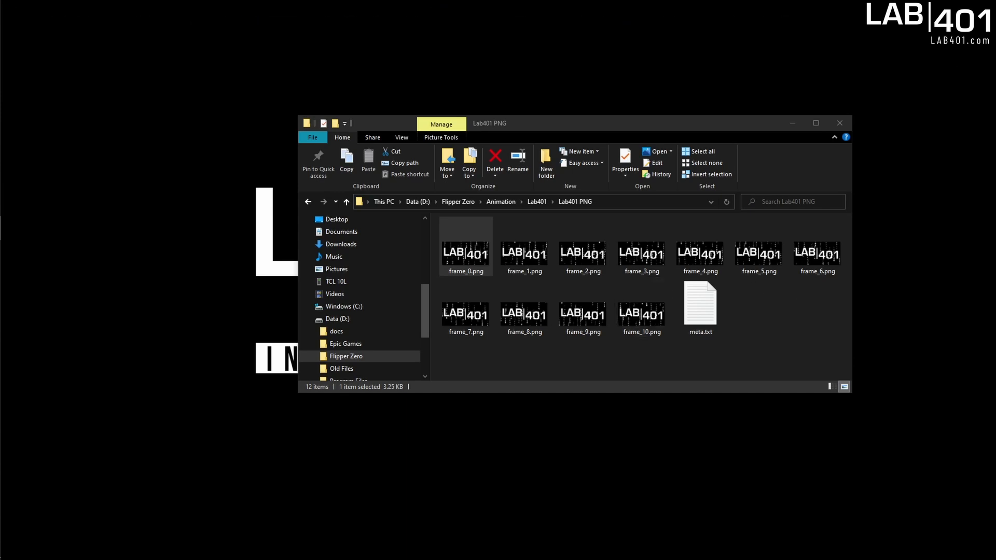
{"action": "left_click", "coordinate": [699, 304]}
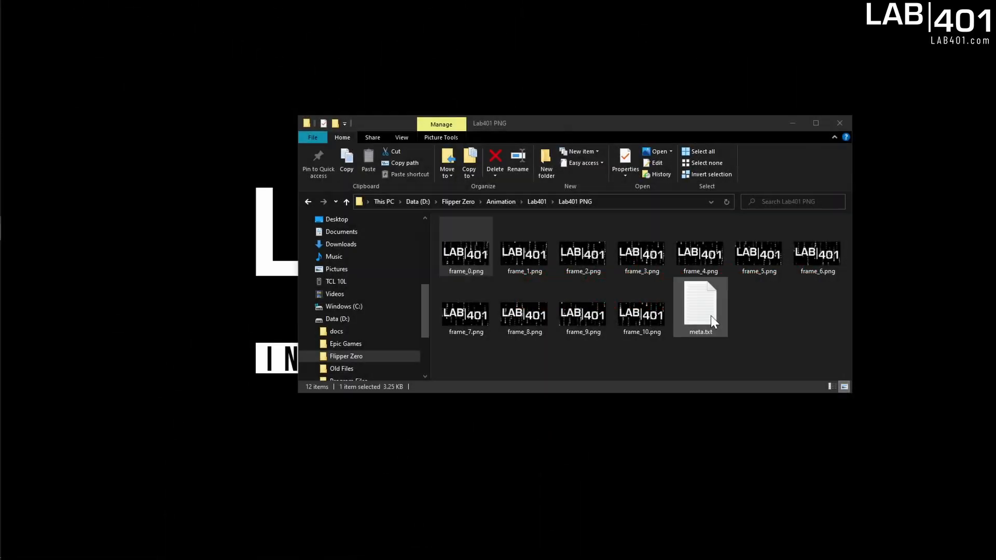
{"action": "double_click", "coordinate": [700, 305]}
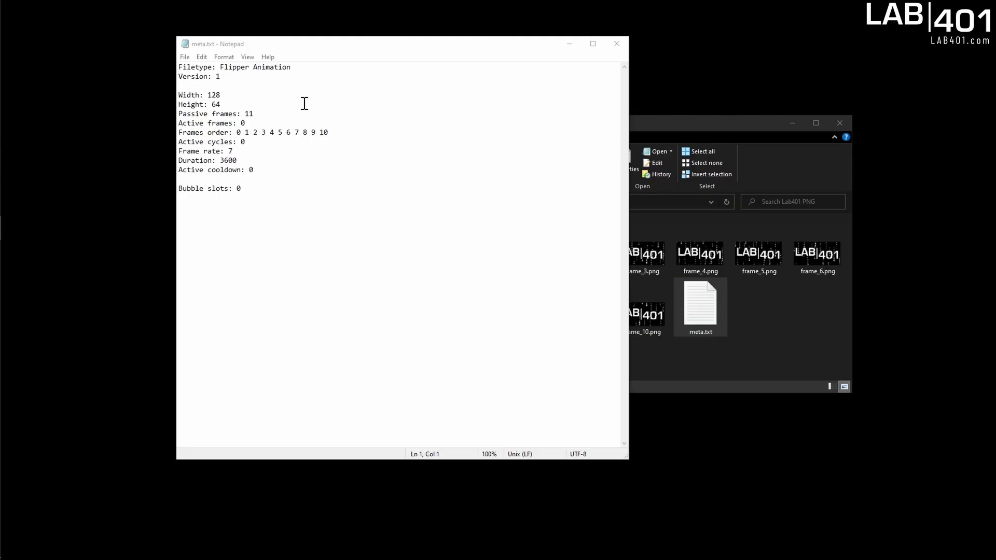
{"action": "left_click", "coordinate": [253, 114]}
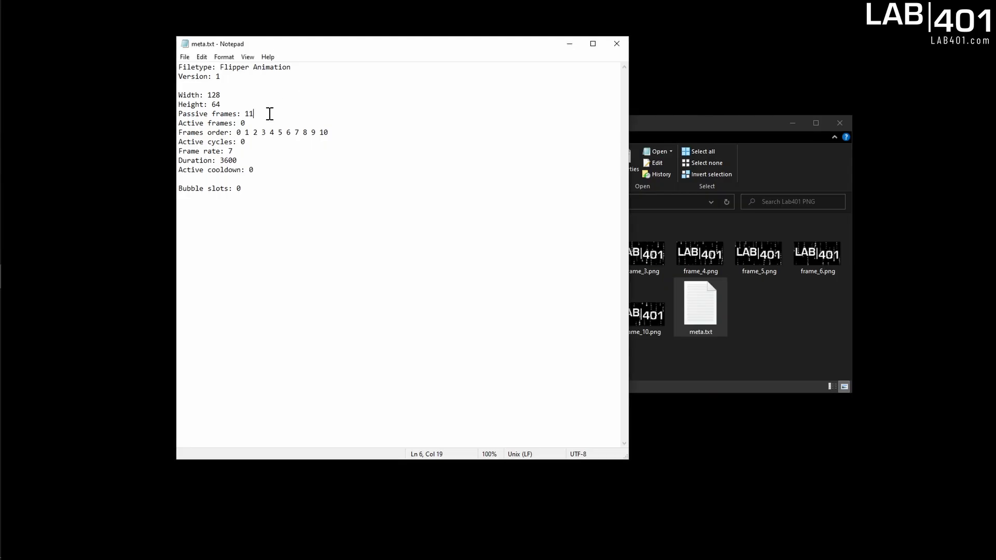
{"action": "left_click_drag", "start_coordinate": [253, 114], "coordinate": [178, 122]}
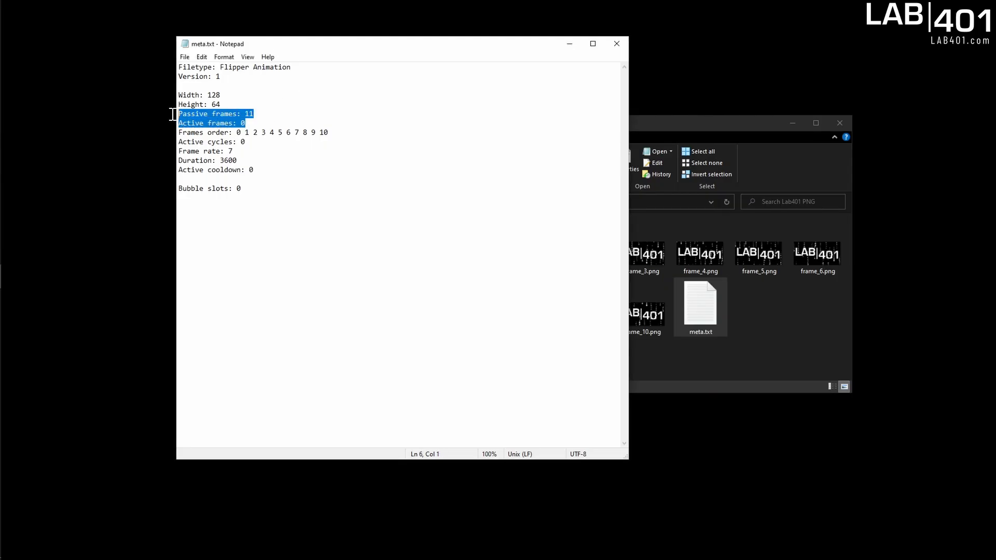
{"action": "mouse_move", "coordinate": [838, 57]}
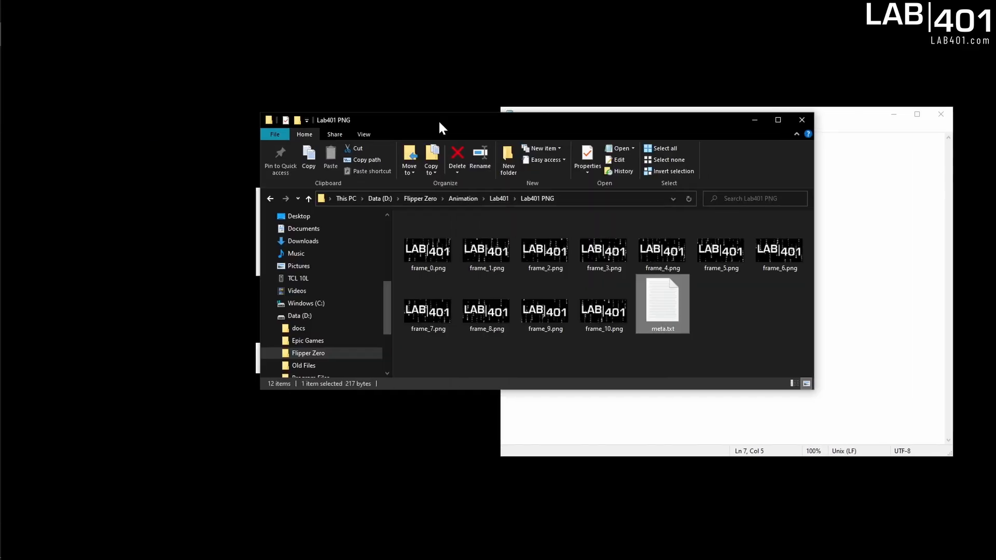
- Bring the meta.txt Notepad window forward beside the Lab401 PNG folder
{"action": "double_click", "coordinate": [662, 301]}
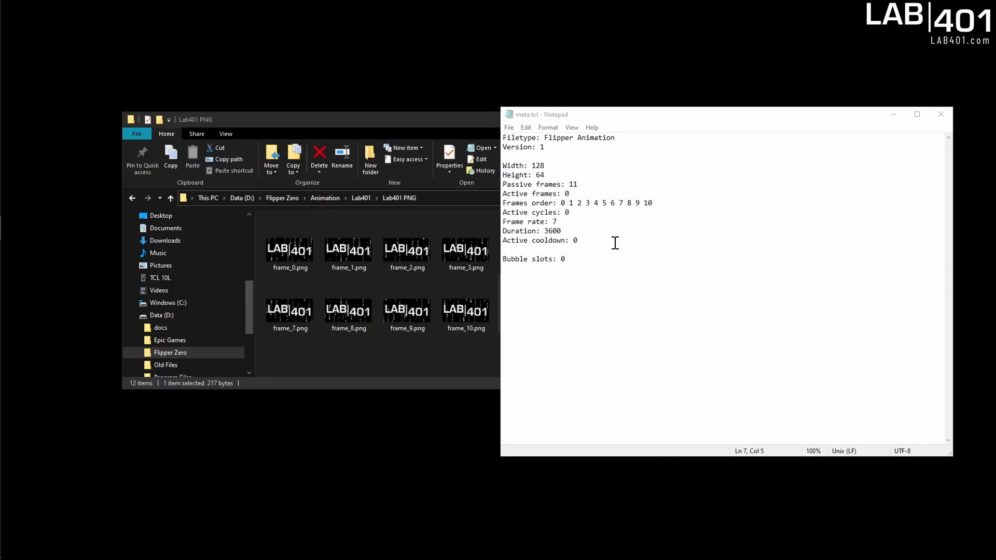
{"action": "mouse_move", "coordinate": [573, 225]}
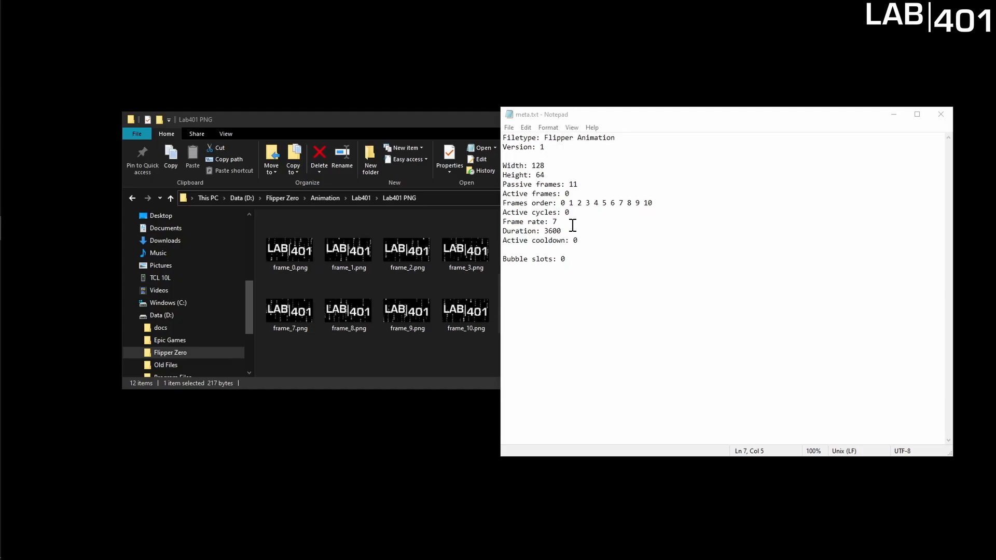
{"action": "mouse_move", "coordinate": [572, 230]}
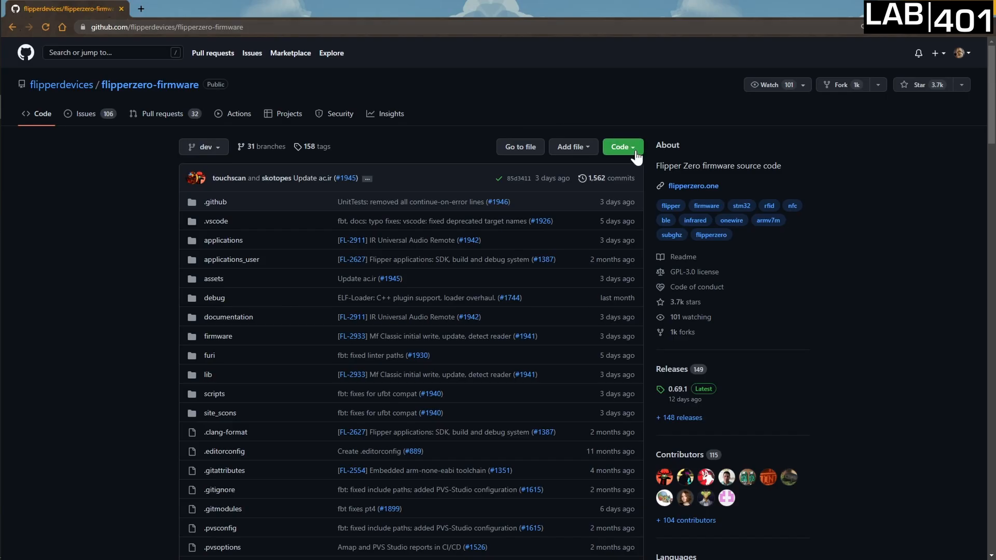
- Copy the flipperzero-firmware HTTPS clone URL from the Code menu
{"action": "left_click", "coordinate": [620, 147]}
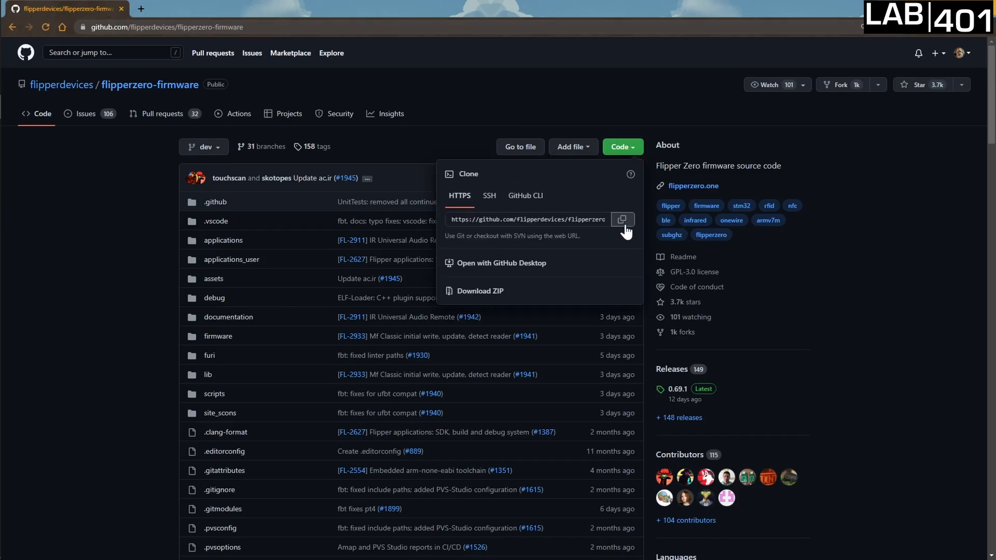
{"action": "left_click", "coordinate": [621, 219]}
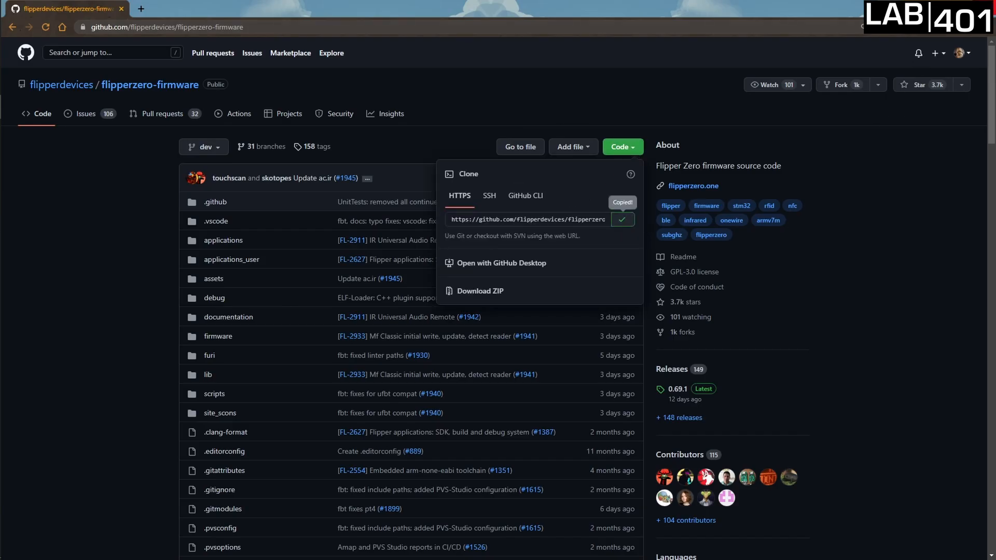
{"action": "left_click", "coordinate": [501, 262]}
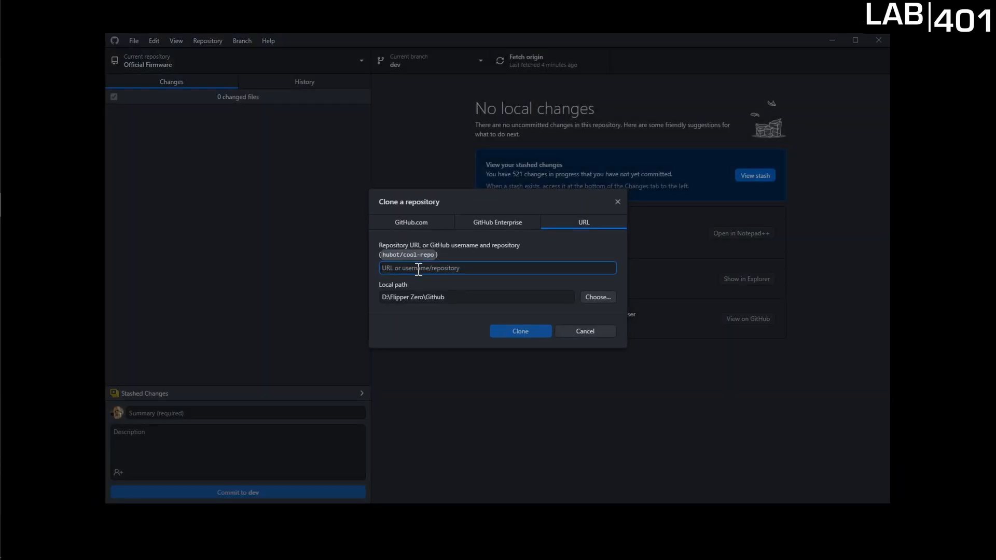
{"action": "type", "text": "https://github.com/flipperdevices/flipperzero-firmware.git"}
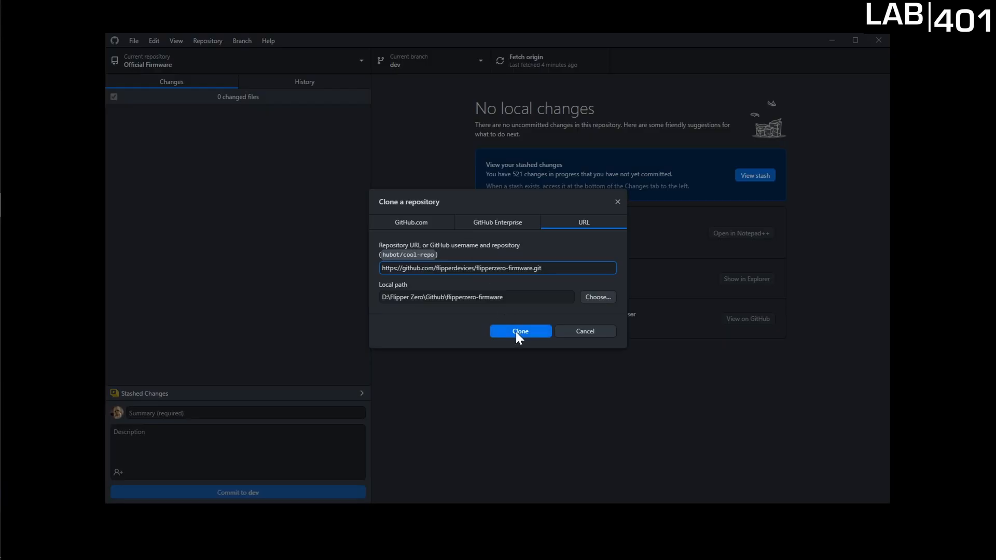
{"action": "left_click", "coordinate": [519, 331]}
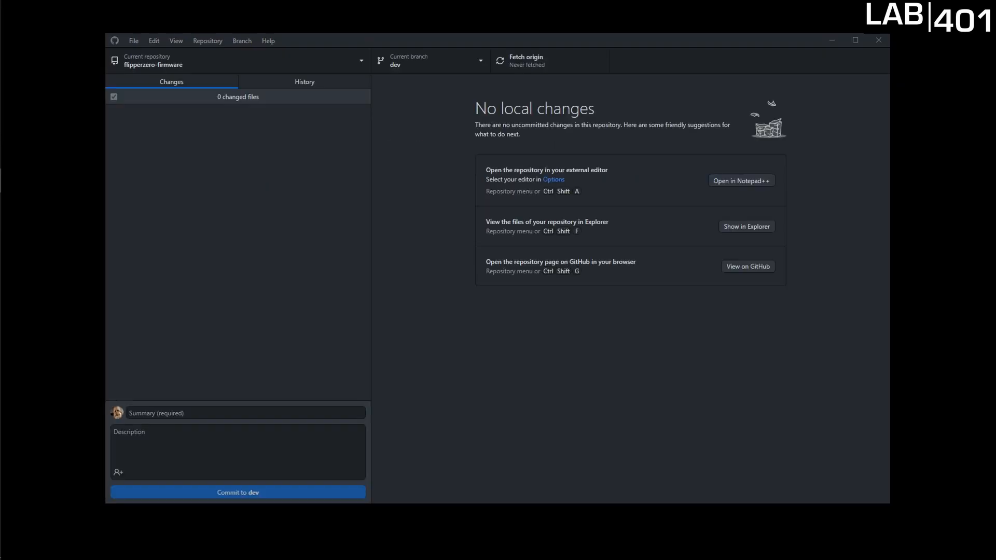
{"action": "mouse_move", "coordinate": [920, 45]}
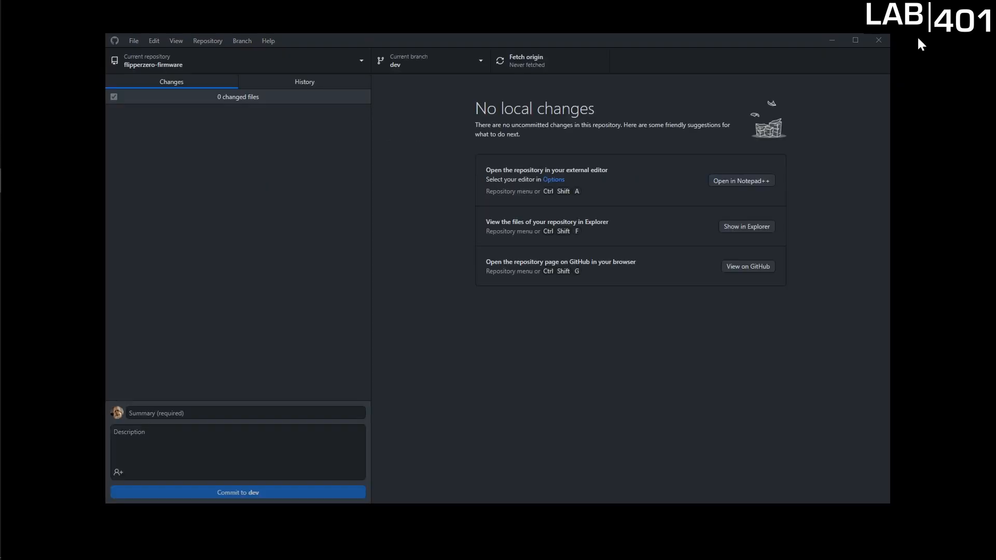
{"action": "mouse_move", "coordinate": [879, 40]}
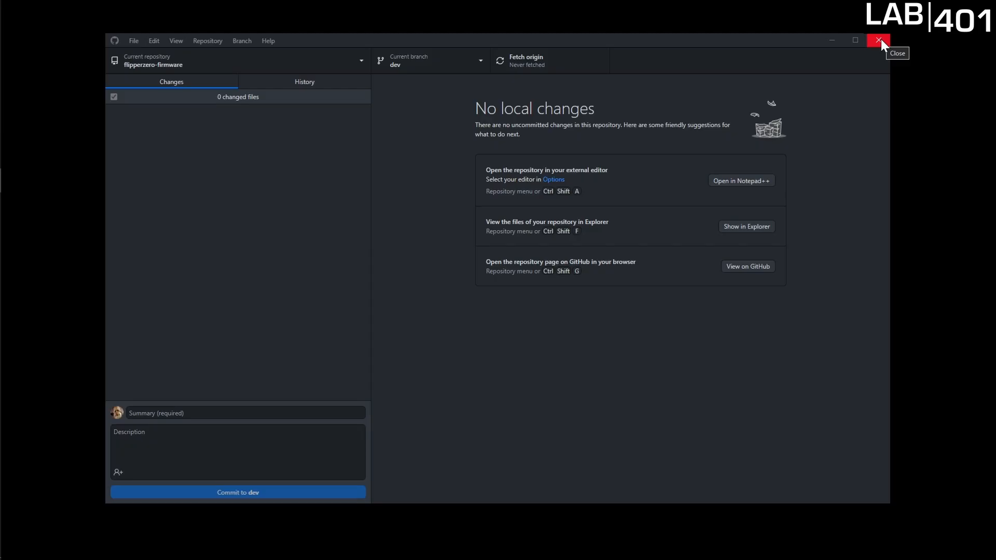
{"action": "left_click", "coordinate": [746, 226]}
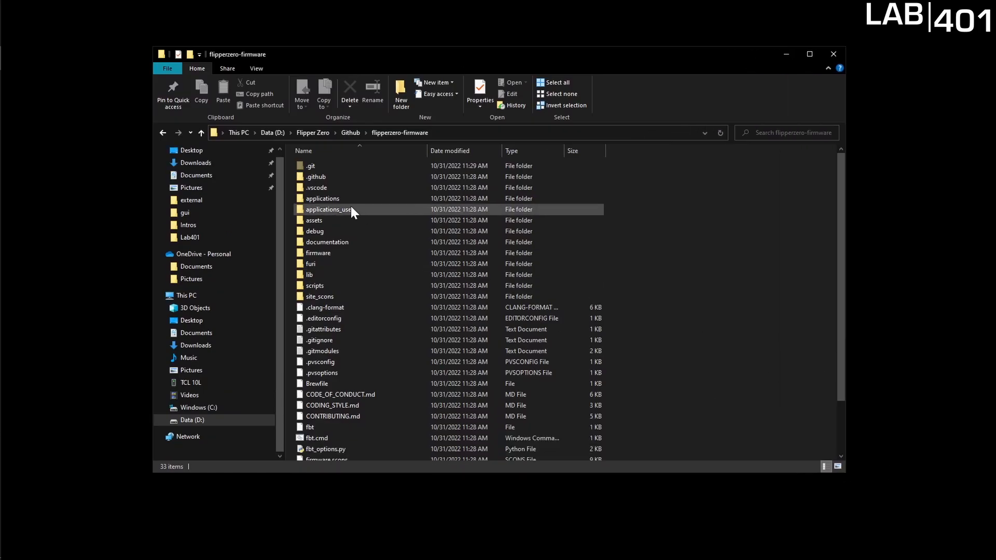
- Paste the Lab401 folder into assets\dolphin\external and bring up manifest.txt
{"action": "double_click", "coordinate": [313, 220]}
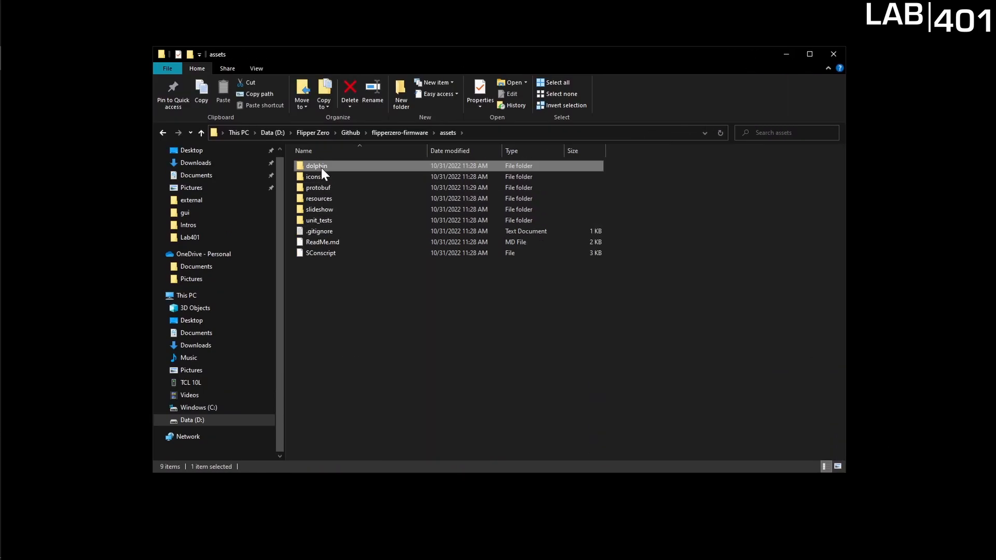
{"action": "double_click", "coordinate": [317, 165]}
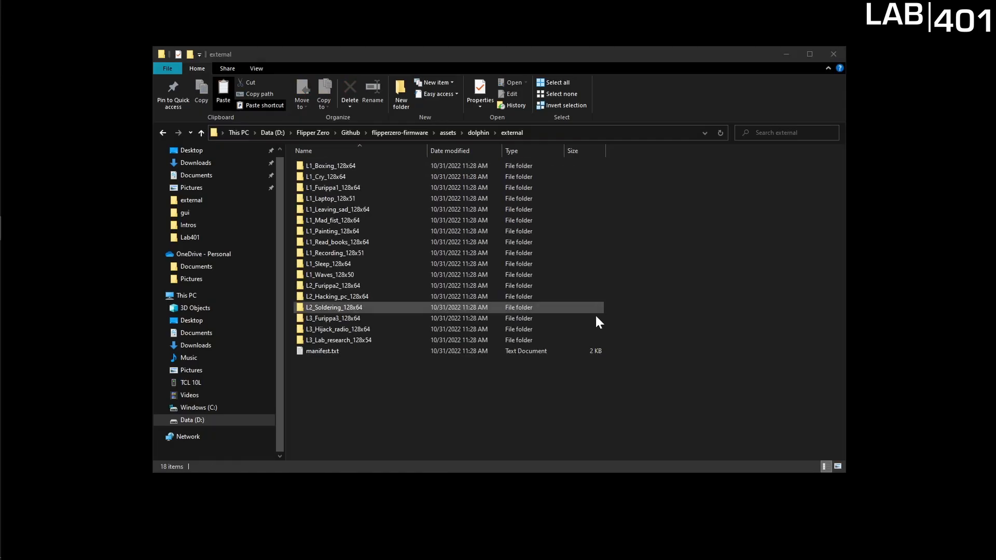
{"action": "left_click", "coordinate": [445, 307]}
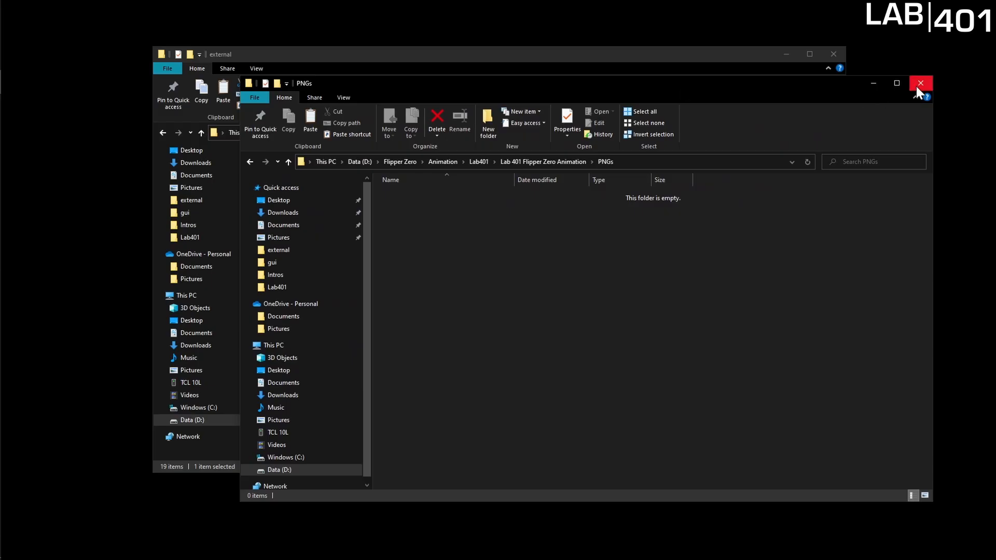
{"action": "left_click", "coordinate": [920, 83]}
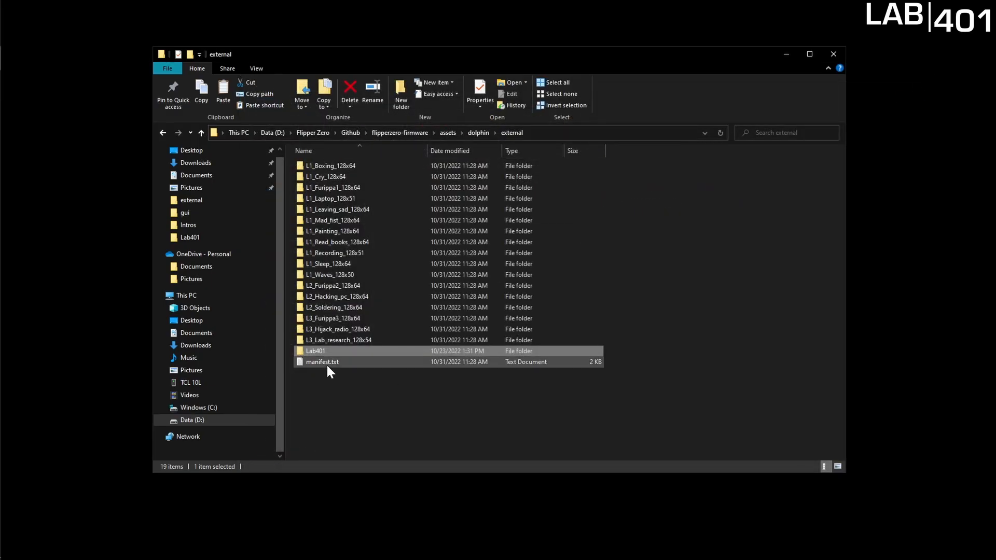
{"action": "double_click", "coordinate": [322, 361]}
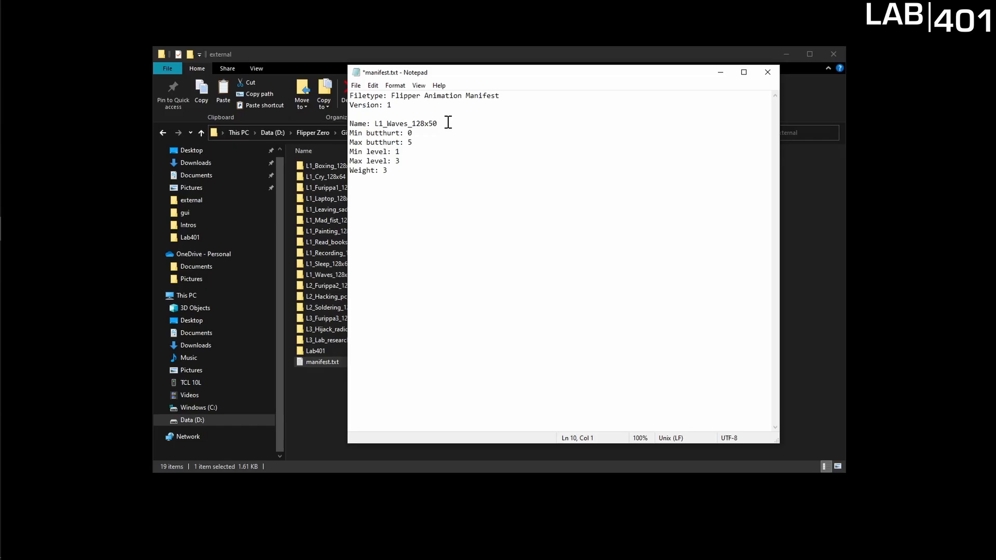
- Set the manifest entry's Name to Lab401 and Weight to 8, then close the file
{"action": "double_click", "coordinate": [405, 123]}
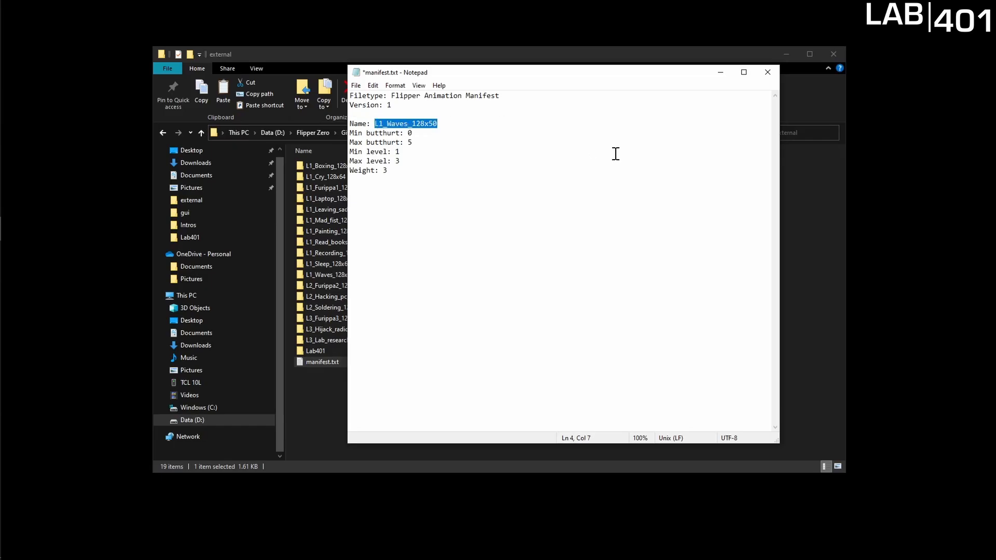
{"action": "type", "text": "Lab401"}
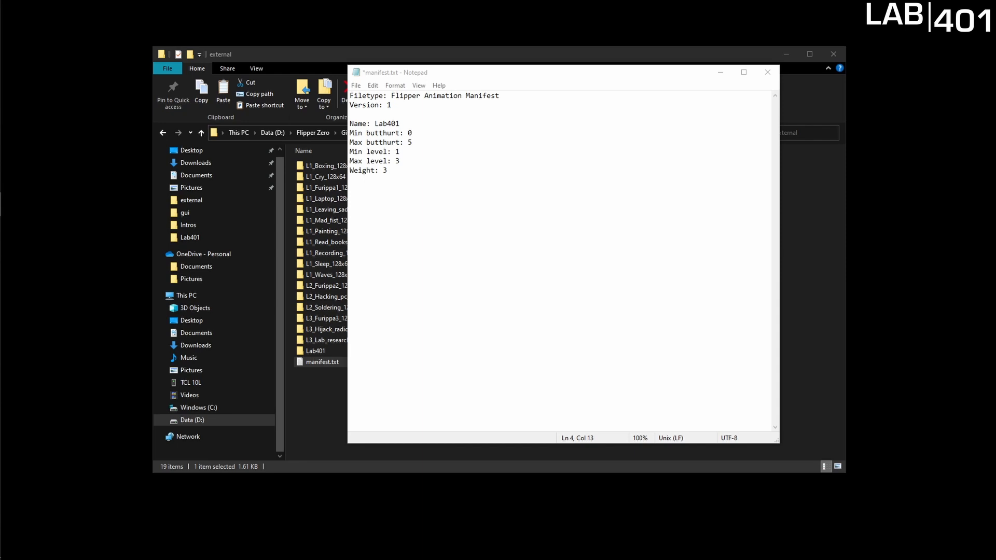
{"action": "mouse_move", "coordinate": [459, 211]}
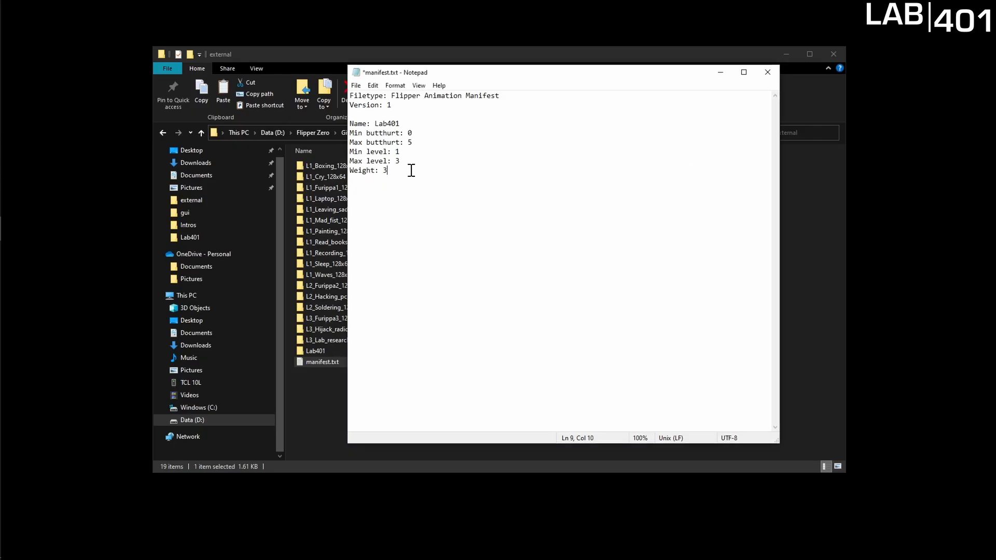
{"action": "type", "text": "8"}
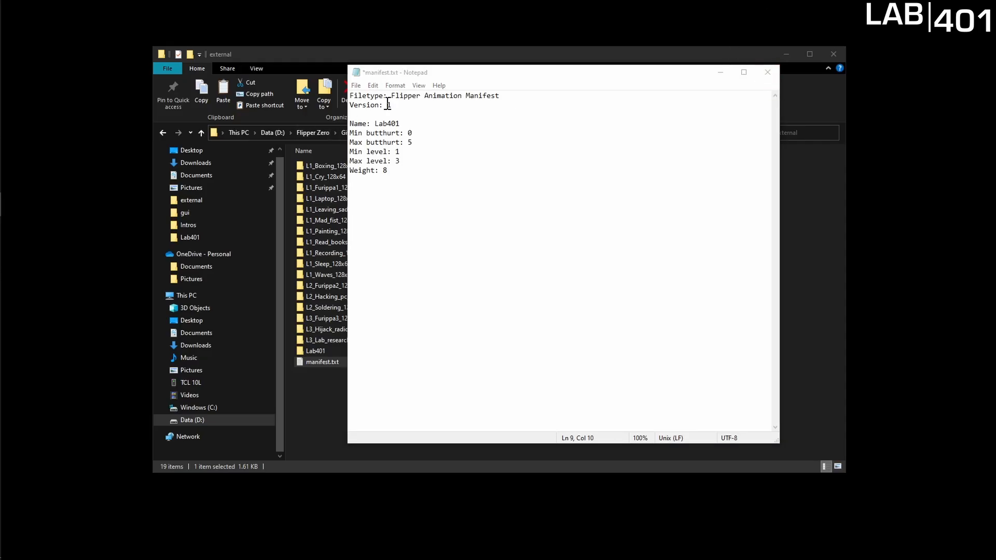
{"action": "left_click", "coordinate": [767, 71]}
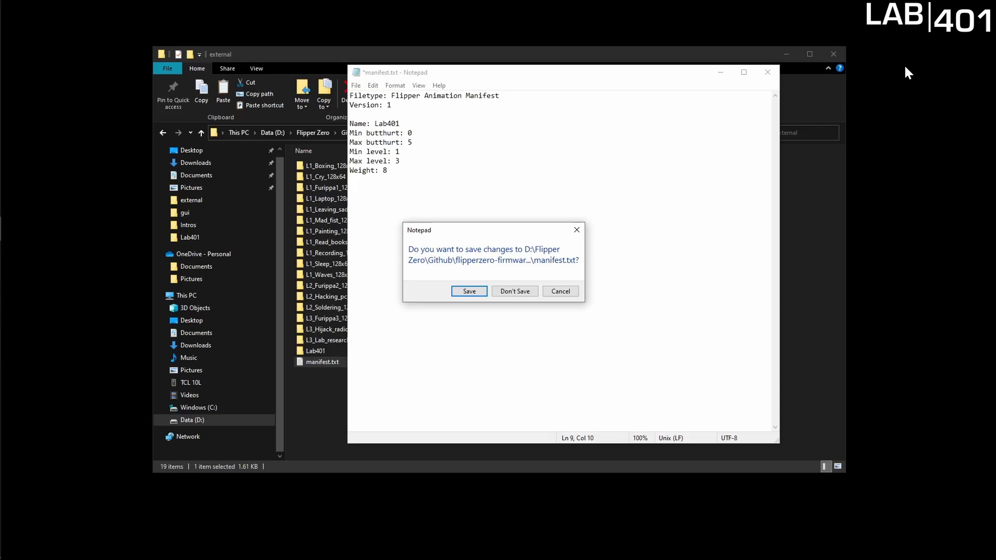
- Save manifest.txt and return to the flipperzero-firmware folder
{"action": "left_click", "coordinate": [469, 290]}
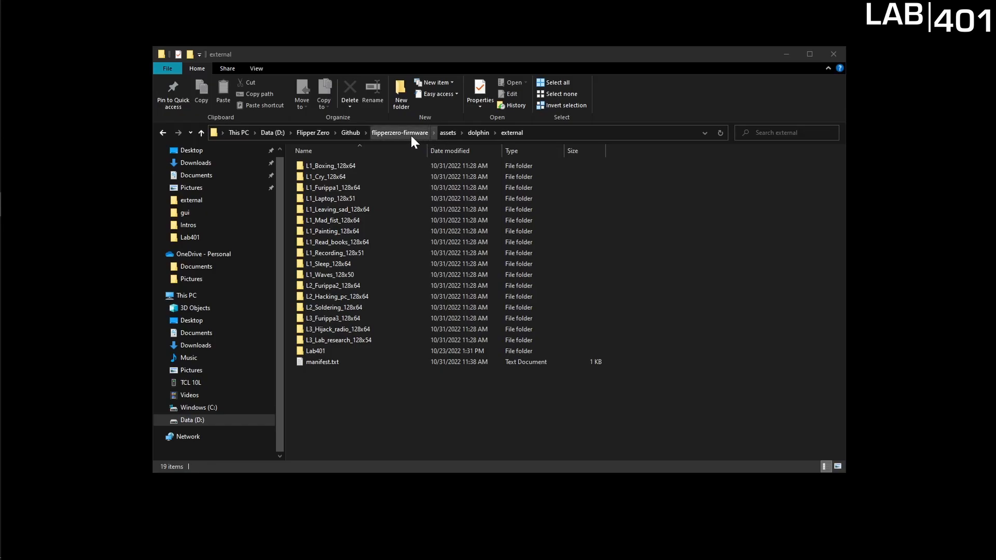
{"action": "left_click", "coordinate": [398, 133]}
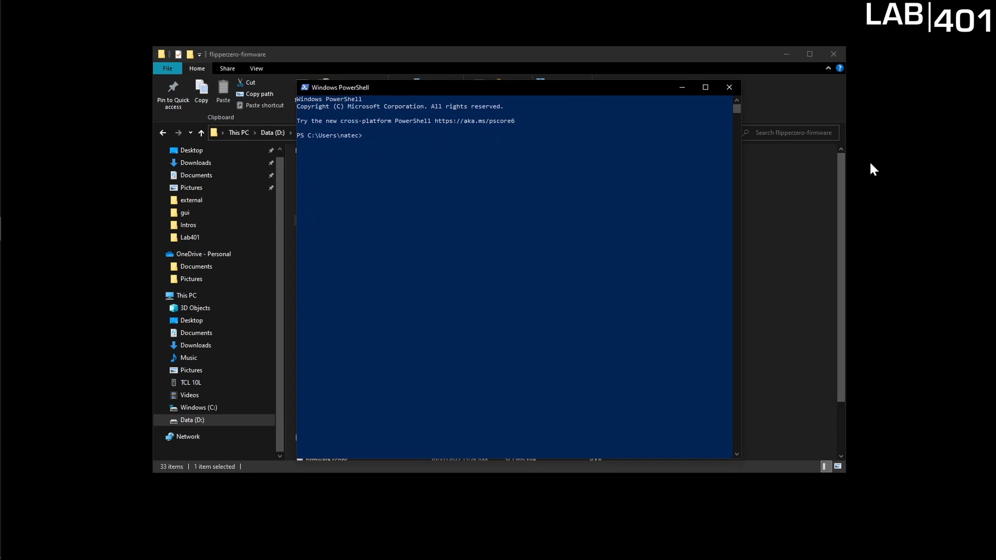
{"action": "mouse_move", "coordinate": [882, 132]}
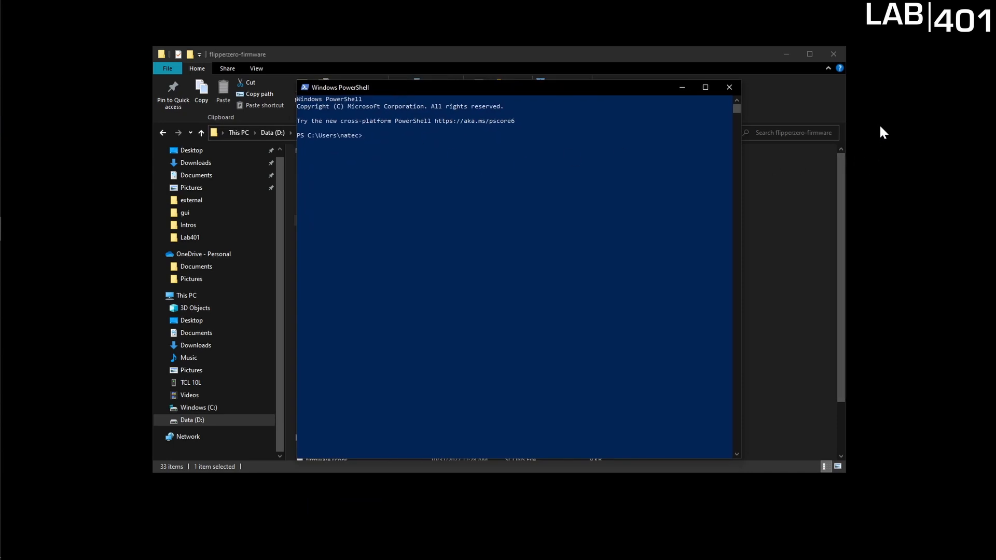
{"action": "mouse_move", "coordinate": [613, 185]}
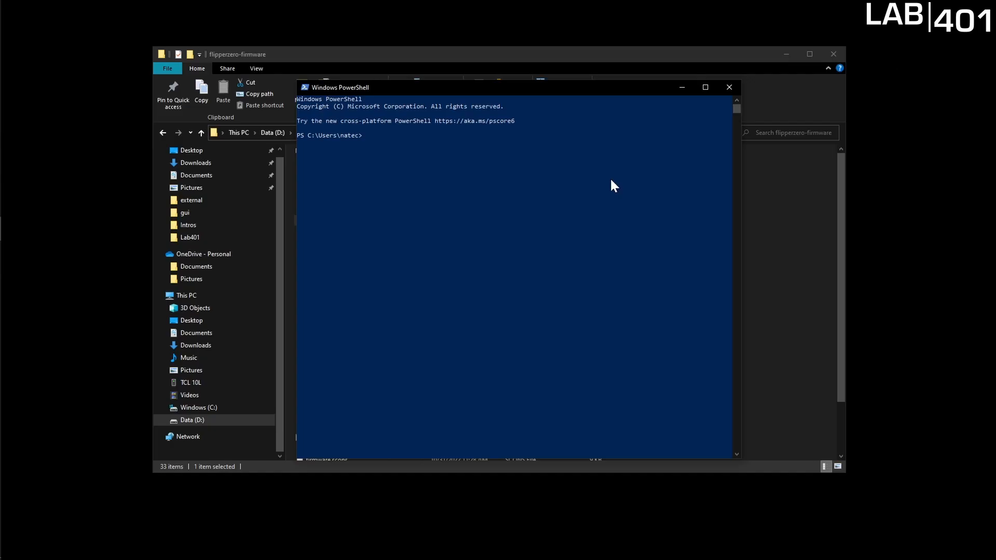
- Set location to the firmware folder and run ./fbt icons proto dolphin_internal dolphin_ext resources
{"action": "type", "text": "set-location \"D:\\Flipper Zero\\Github\\flipperzero-firmware"}
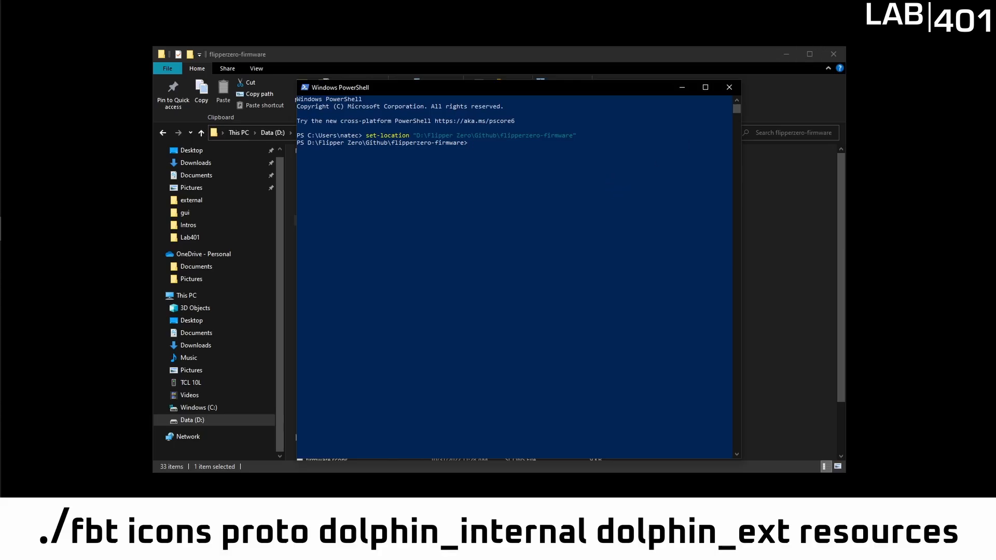
{"action": "mouse_move", "coordinate": [506, 163]}
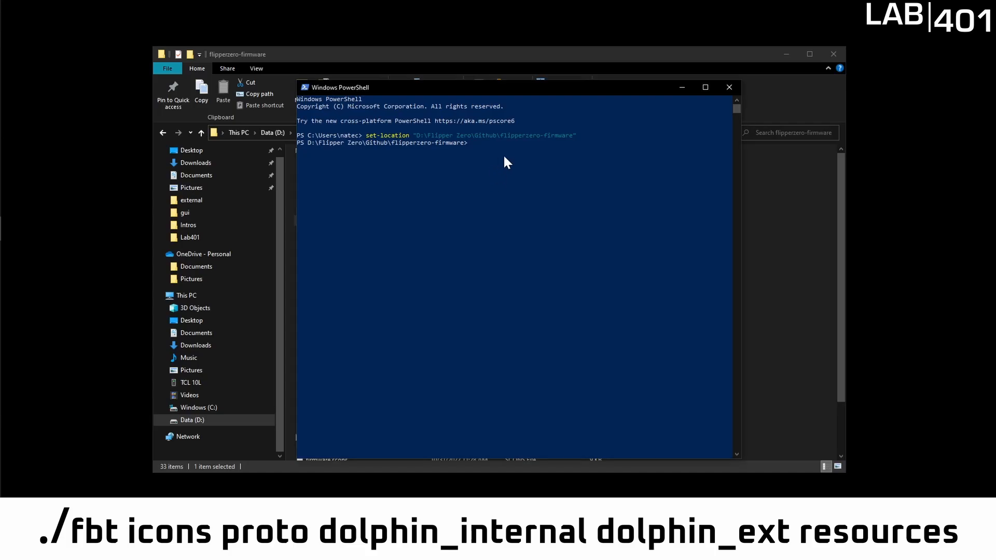
{"action": "type", "text": "./fbt icons proto dolphin_internal dolphin_ext resources"}
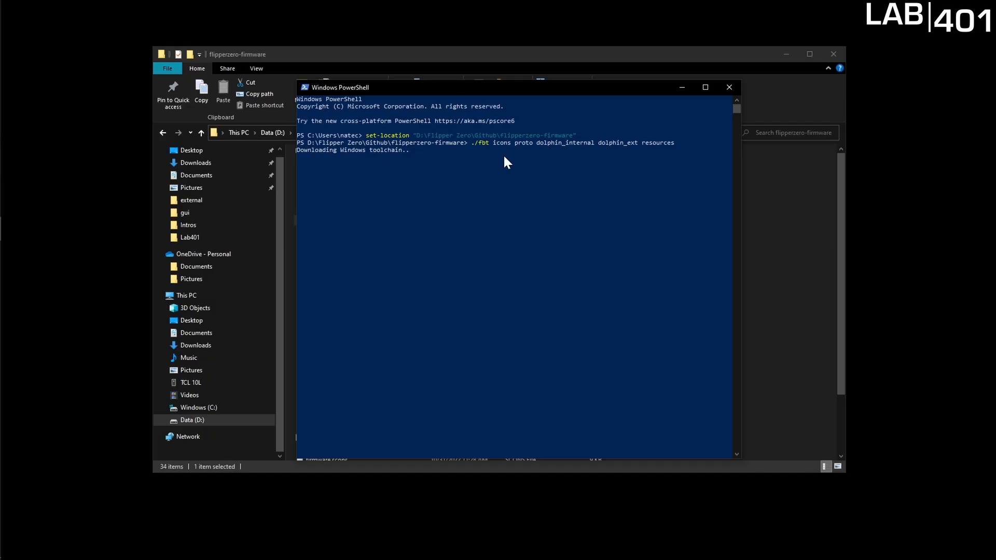
{"action": "mouse_move", "coordinate": [506, 167]}
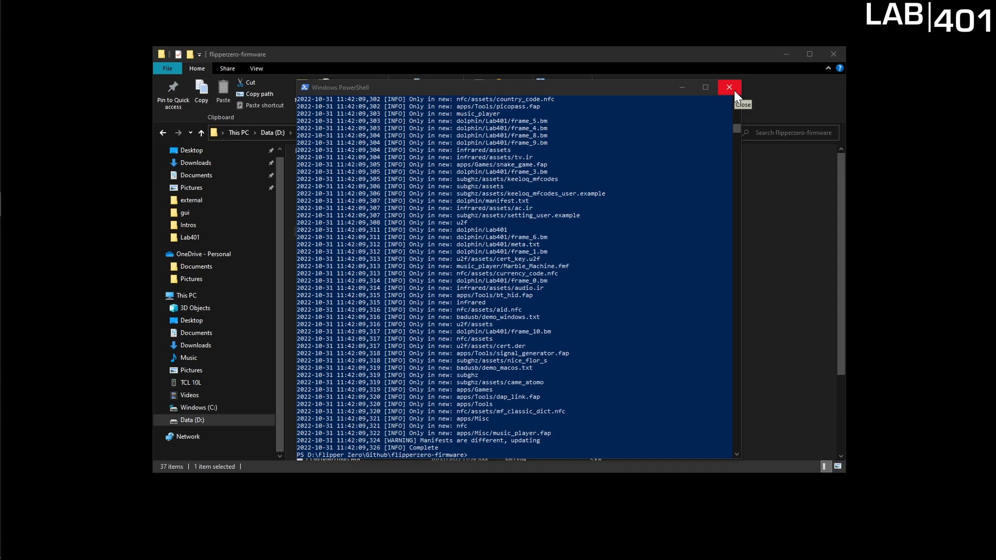
- Close PowerShell and browse assets\resources\dolphin to the compiled Lab401 .bm frames
{"action": "left_click", "coordinate": [728, 87]}
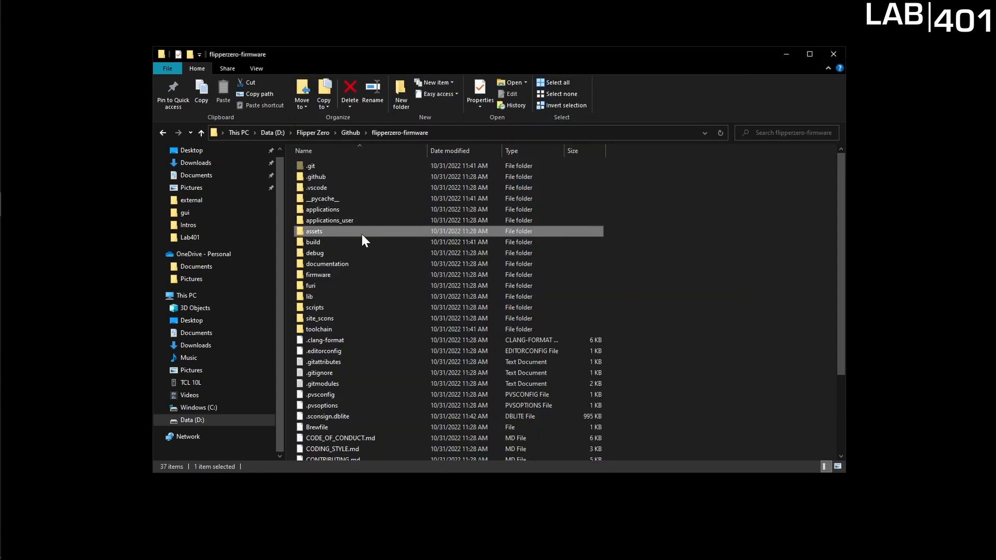
{"action": "double_click", "coordinate": [313, 231]}
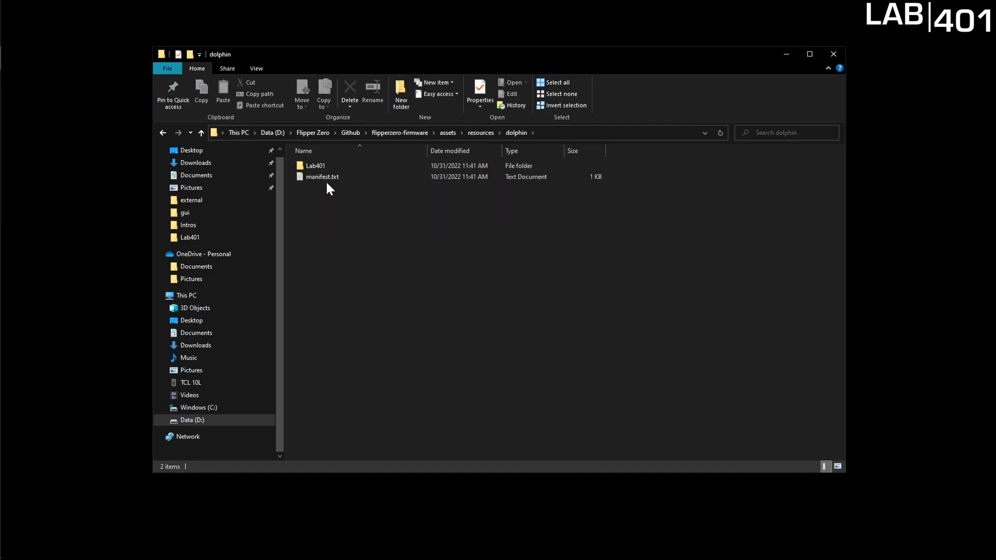
{"action": "double_click", "coordinate": [316, 166]}
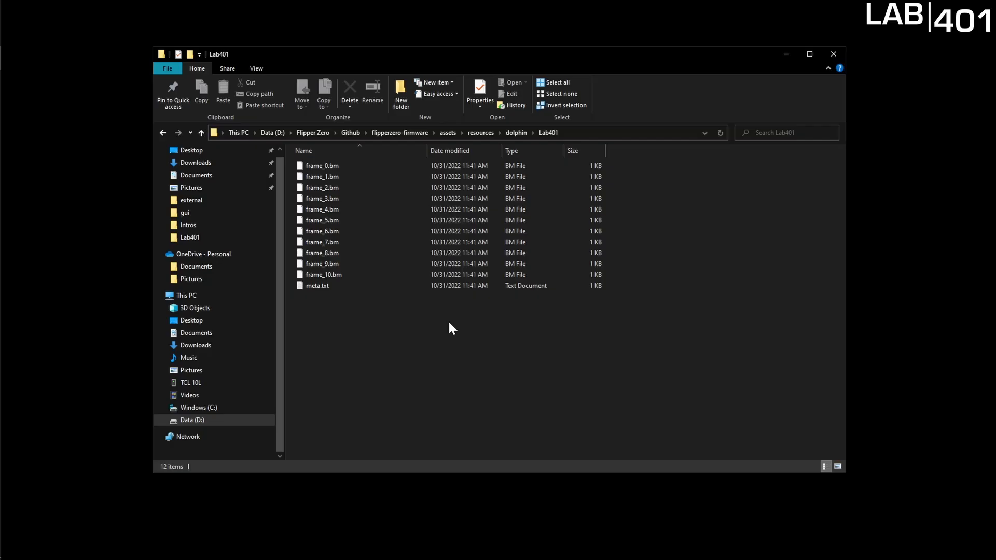
{"action": "mouse_move", "coordinate": [749, 326]}
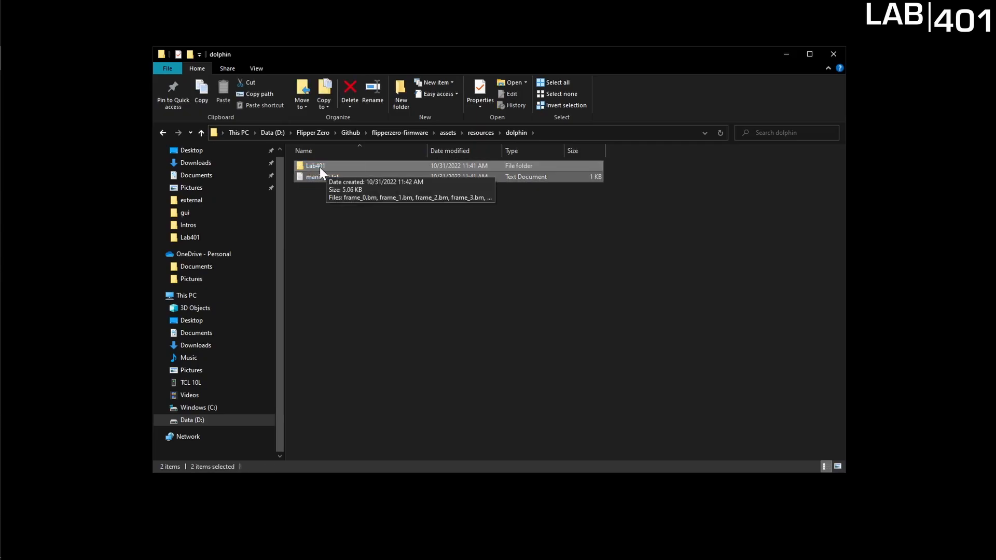
{"action": "mouse_move", "coordinate": [475, 307]}
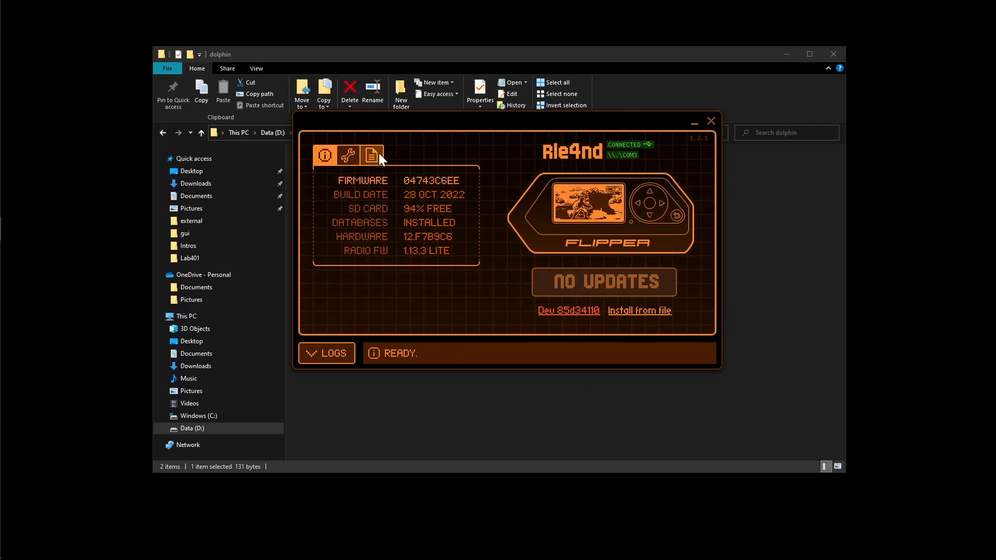
- Browse the Flipper's storage in File Manager, listing the existing CyberPunk animation folders
{"action": "left_click", "coordinate": [371, 156]}
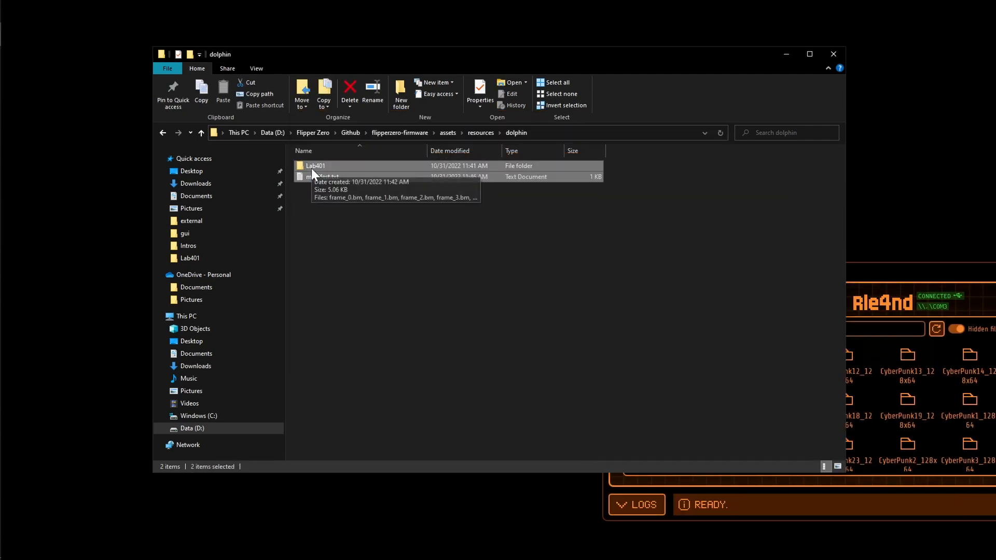
{"action": "mouse_move", "coordinate": [888, 411]}
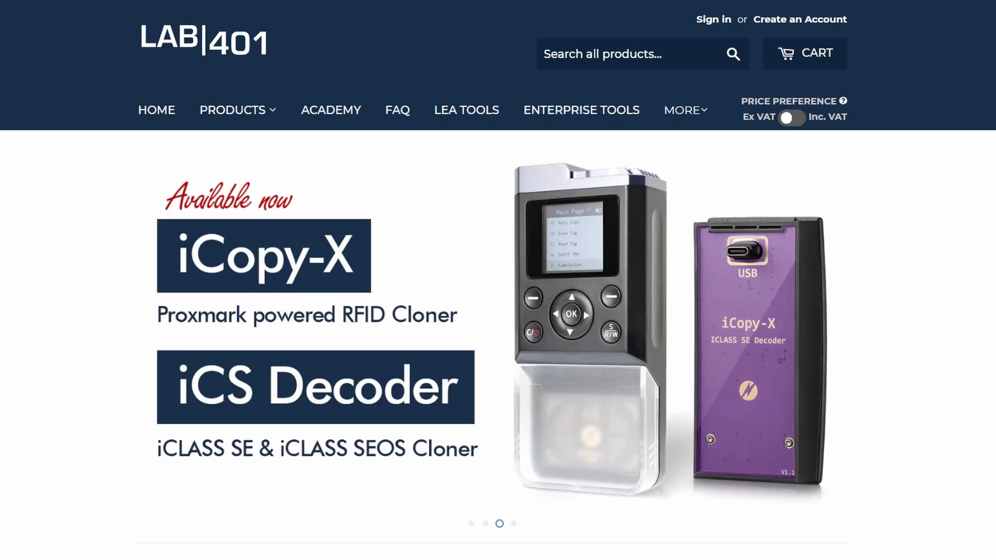
- Advance the Lab401 homepage banner to the Hak5 products slide
{"action": "left_click", "coordinate": [514, 523]}
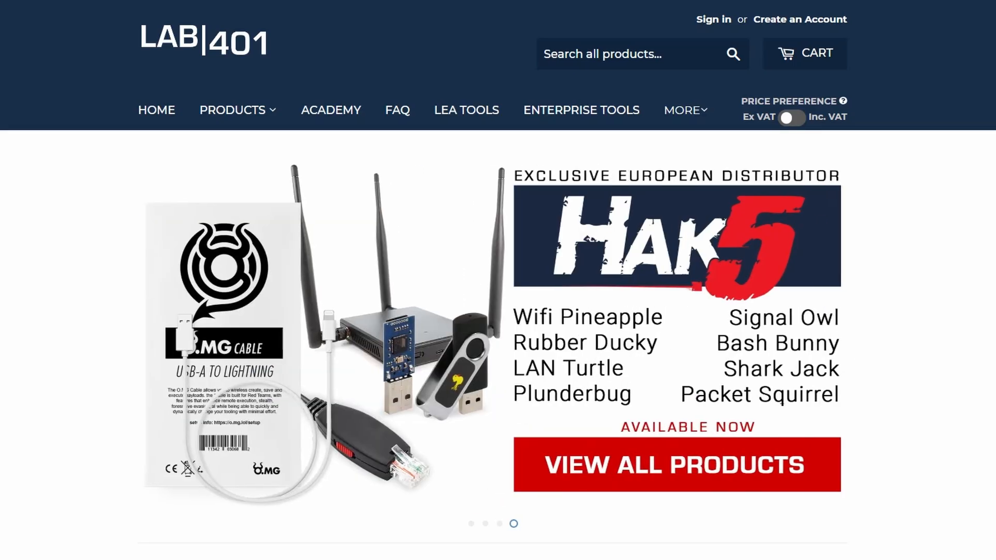